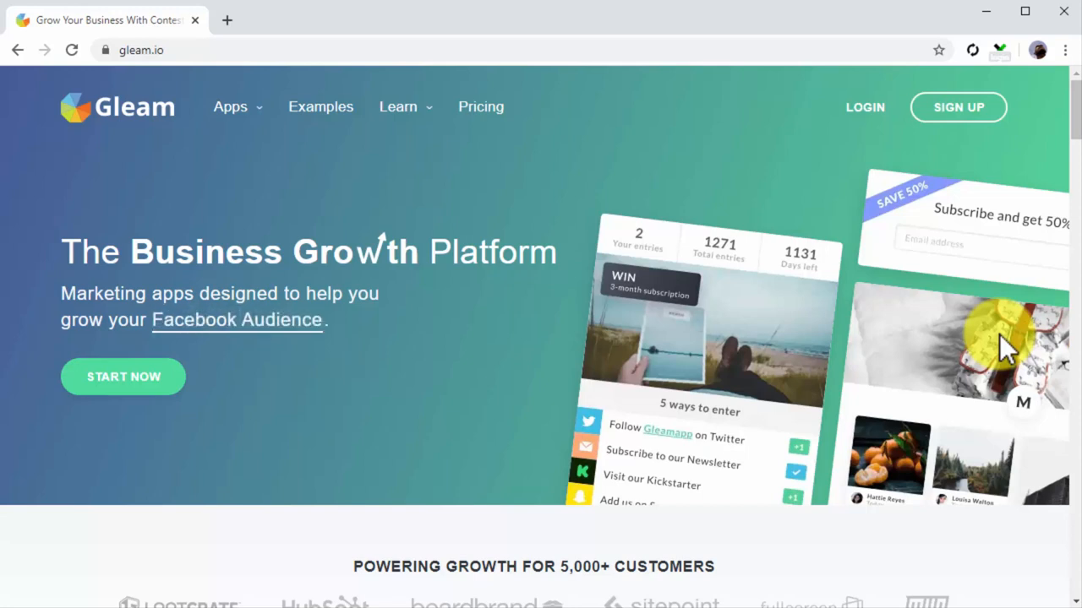
Log in to Gleam to reach the Diabetes Care Made Easy competitions dashboard.
click(959, 107)
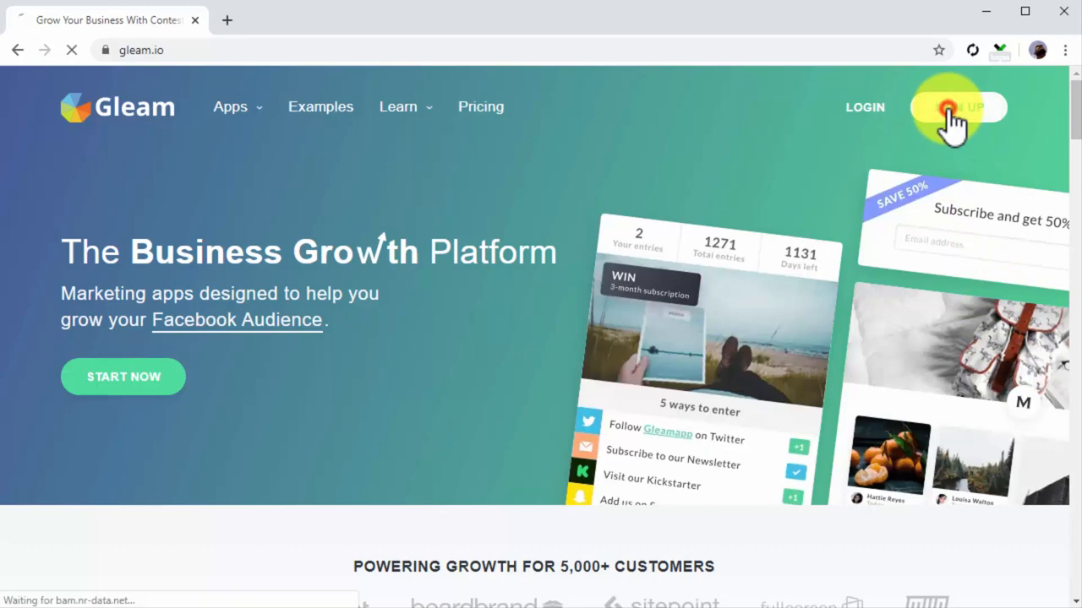
click(959, 108)
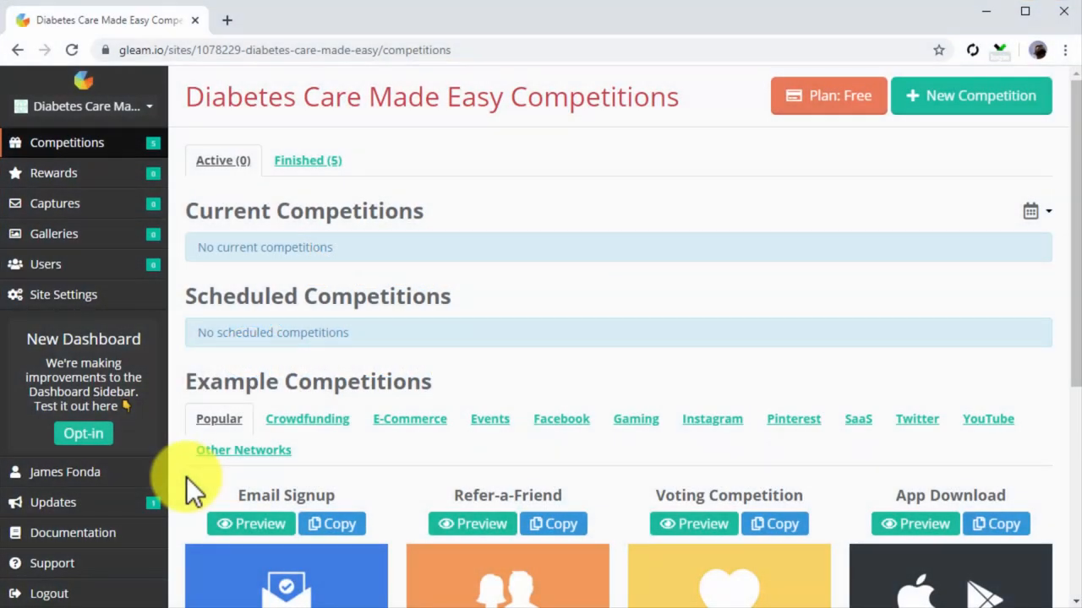
mouse_move(1052, 401)
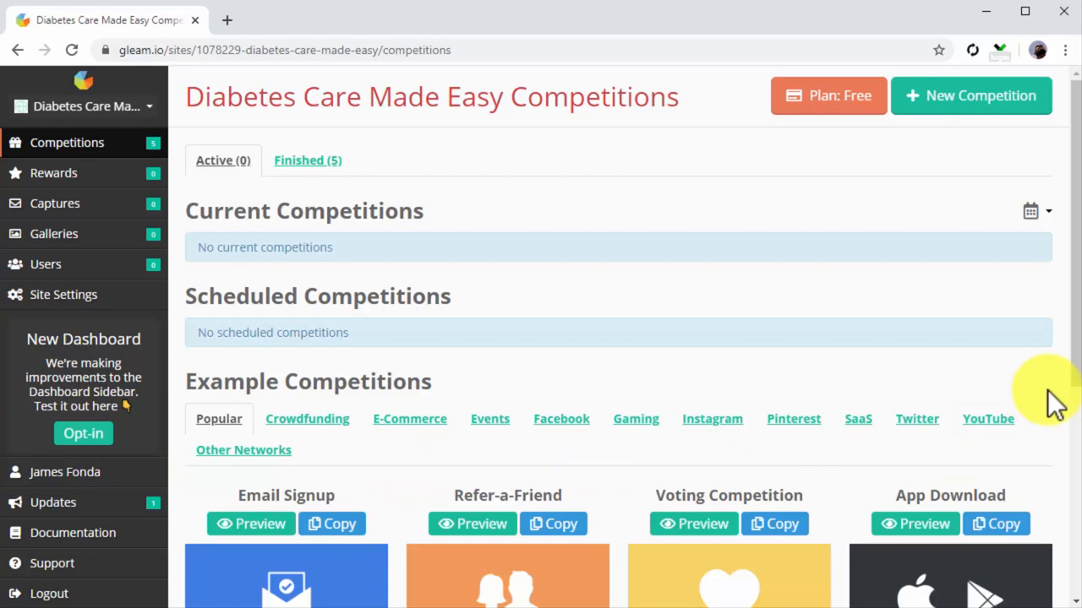
mouse_move(959, 118)
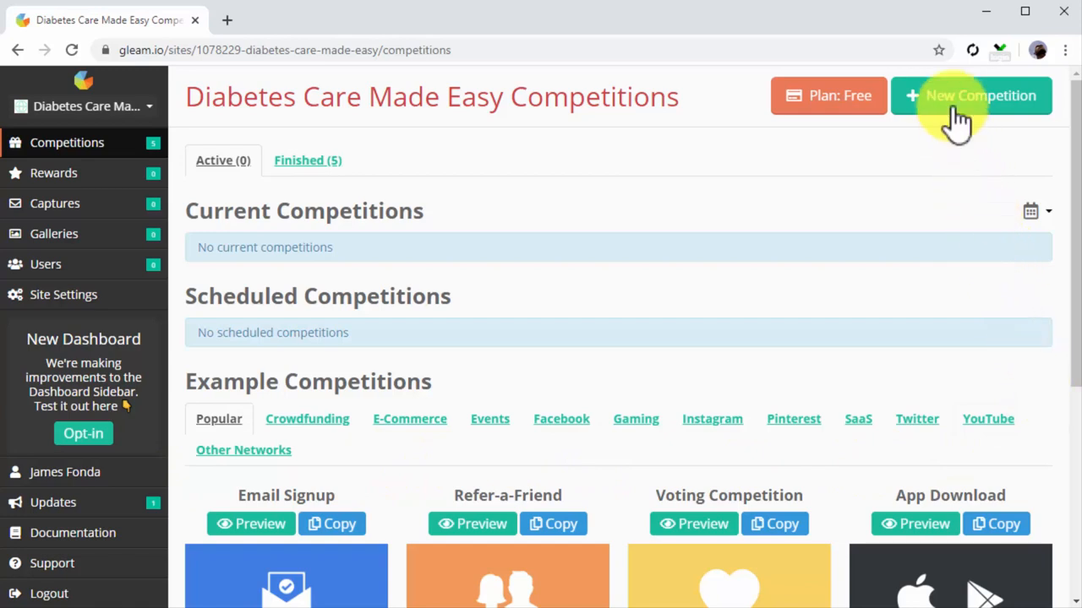
Create a new competition to get a blank setup form.
click(971, 95)
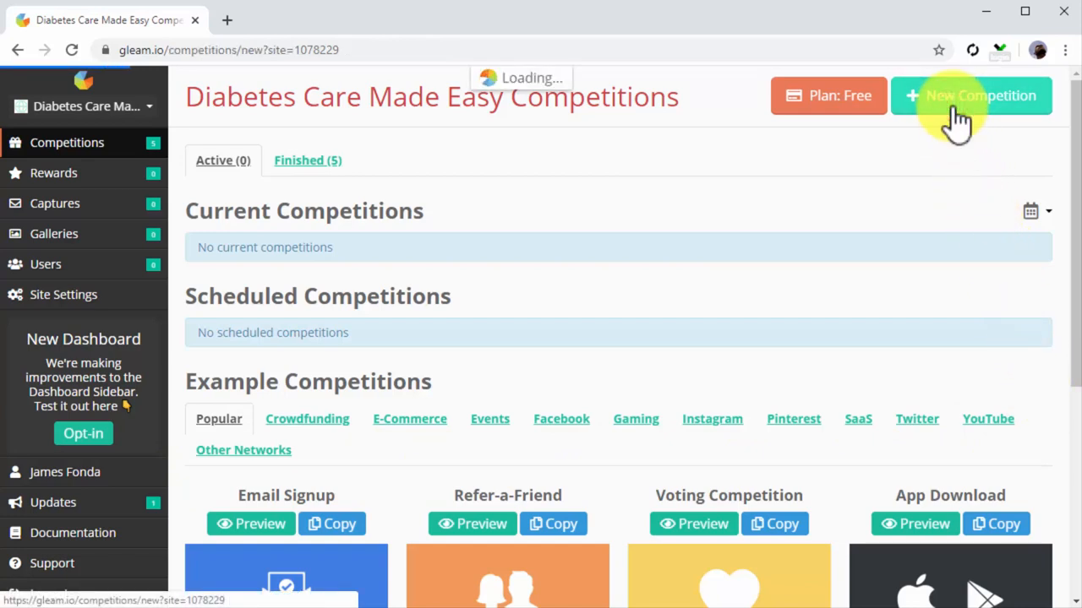
click(971, 96)
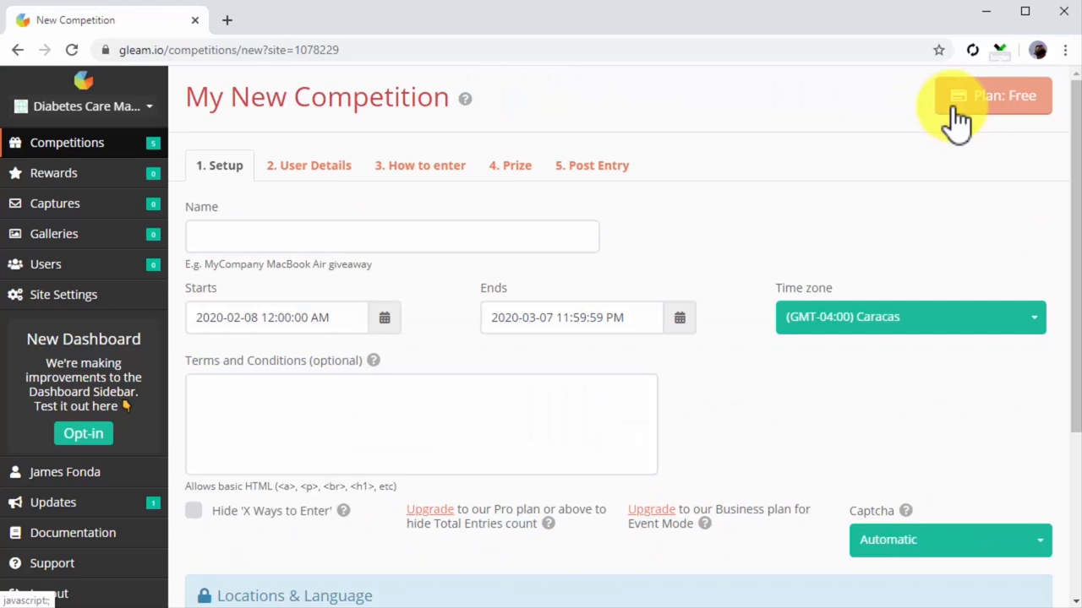
Name the competition 'EasyTouch Diabetes Testing Kit Facebook Giveaway' and choose Eastern Time.
click(391, 236)
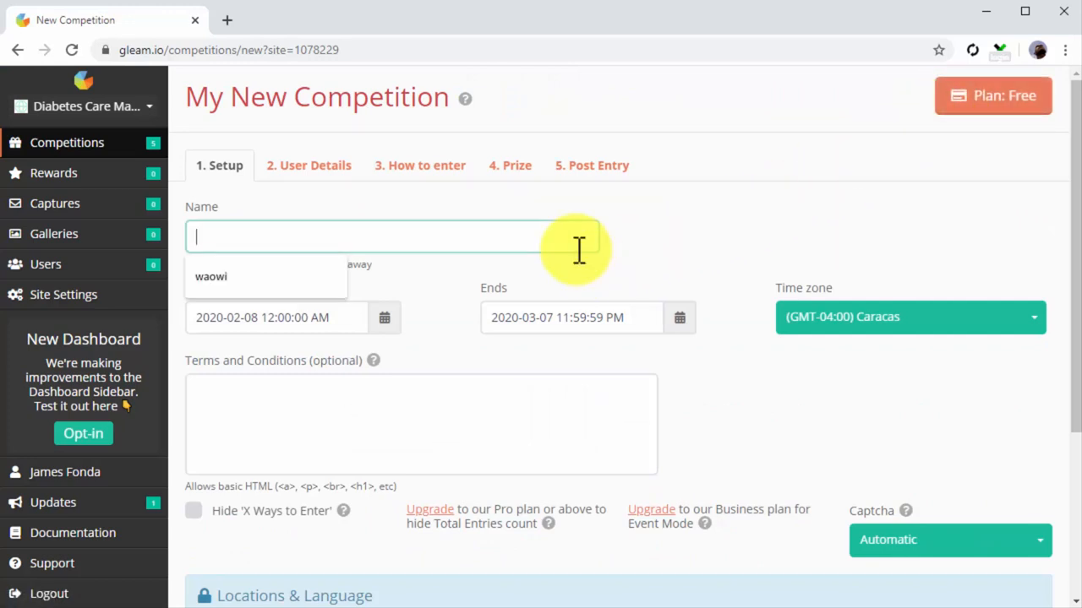
text(EasyTouch Diabetes Testing Kit Facebook Giveaway)
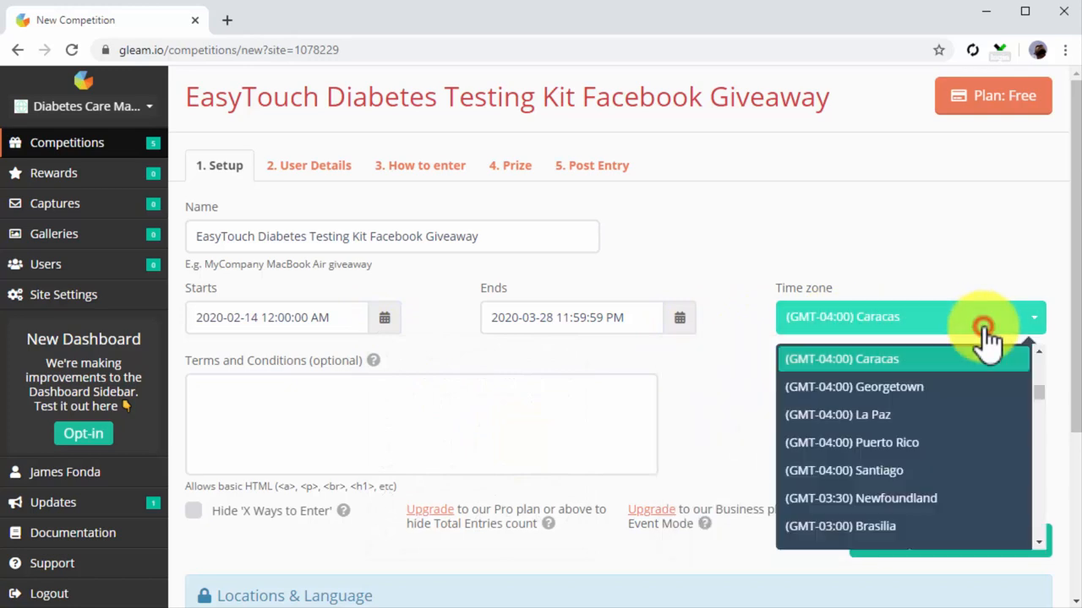
click(904, 317)
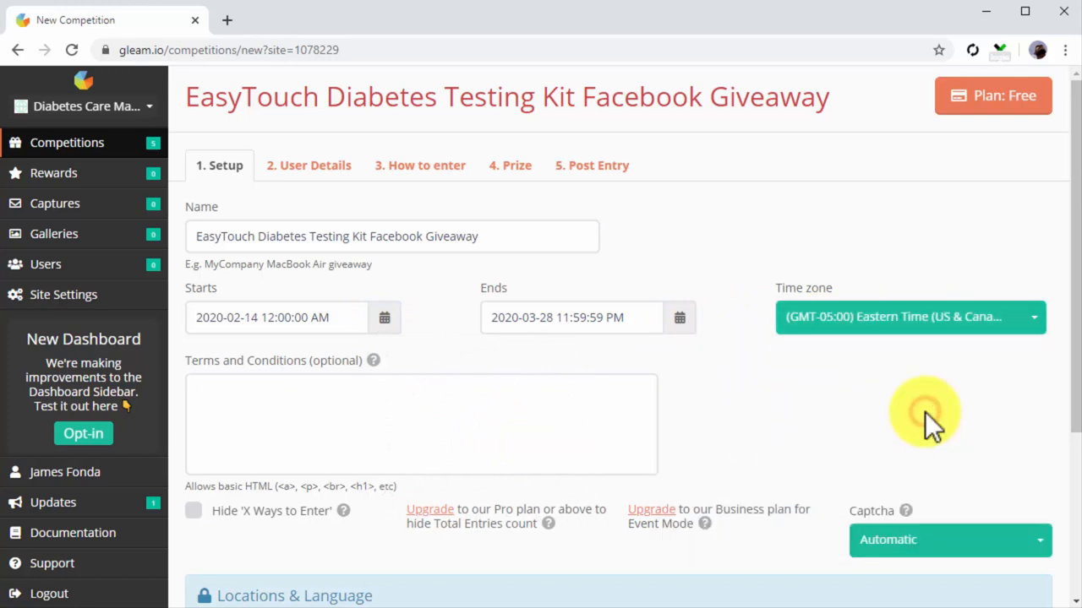
Enter the terms and conditions and set Captcha to Always require a Captcha.
click(420, 424)
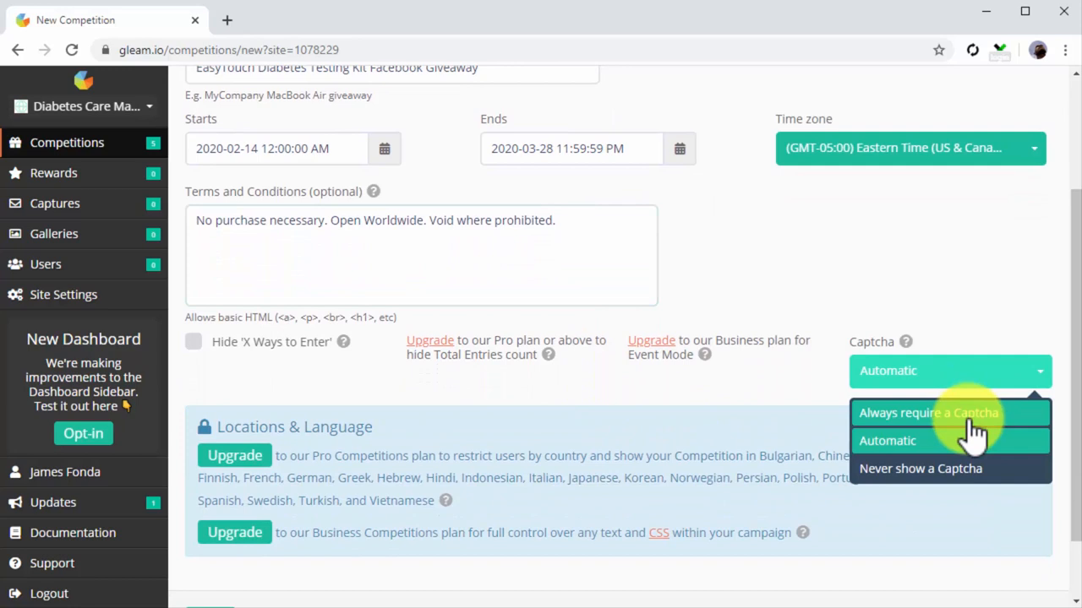
click(928, 413)
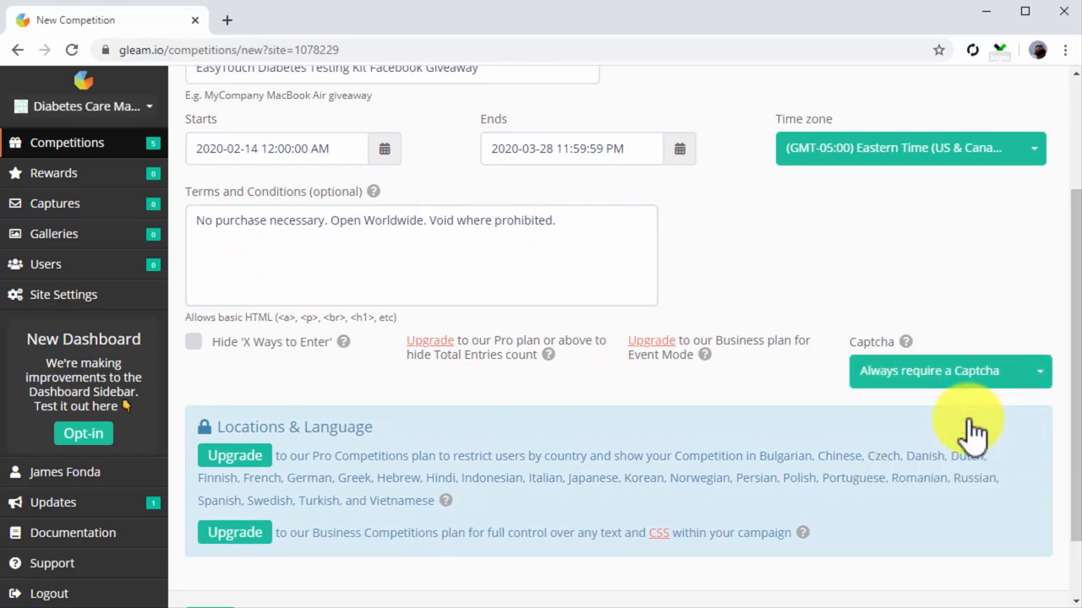
scroll(up, 3)
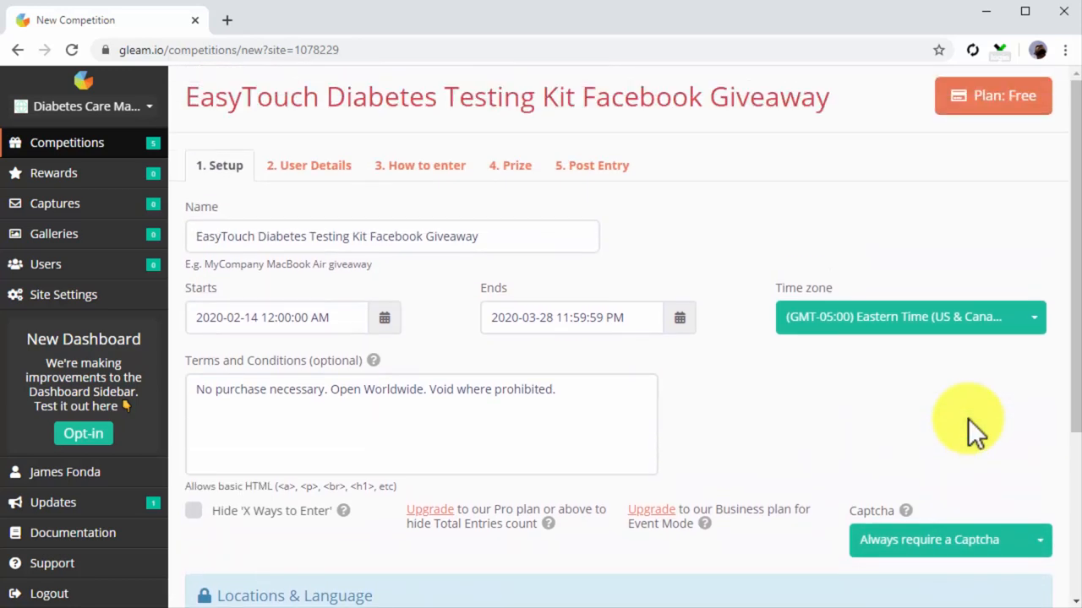
mouse_move(379, 228)
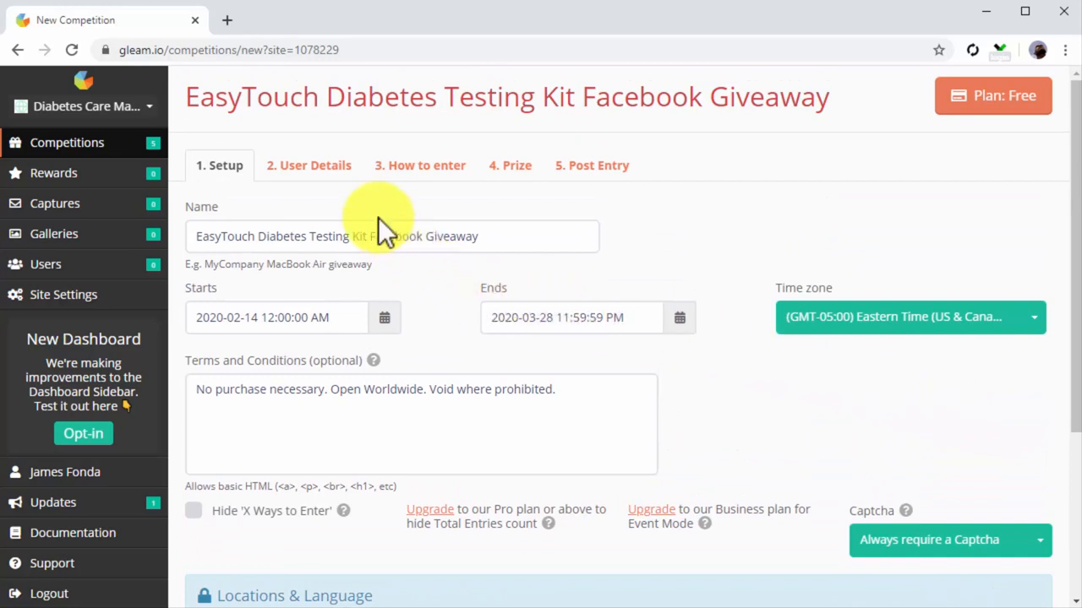
click(308, 165)
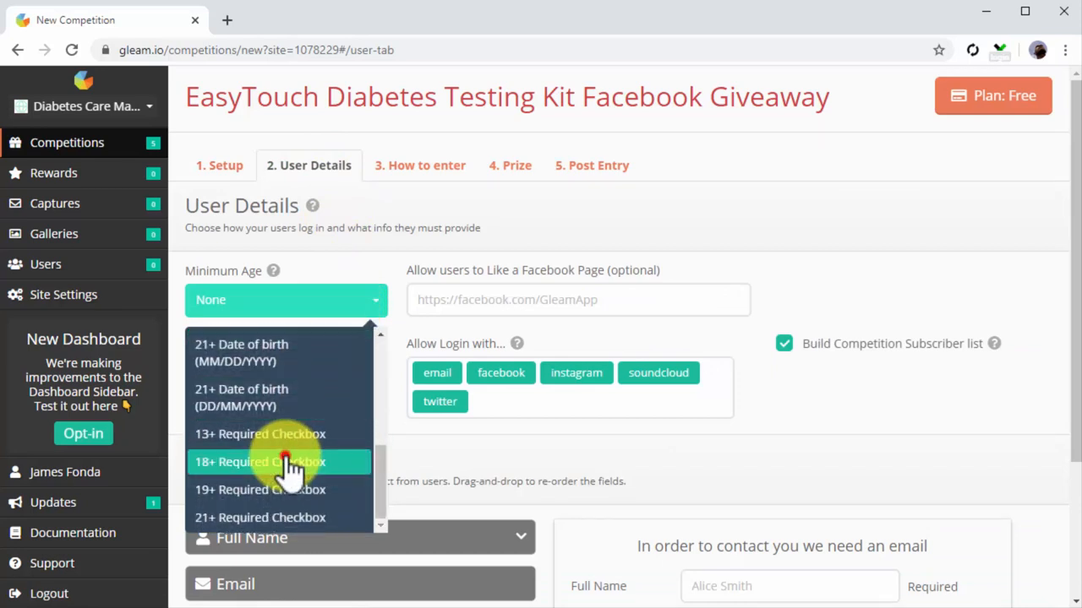
Set Minimum Age to an 18+ required checkbox and enter the Diabetes Care Made Easy Facebook page URL.
click(259, 461)
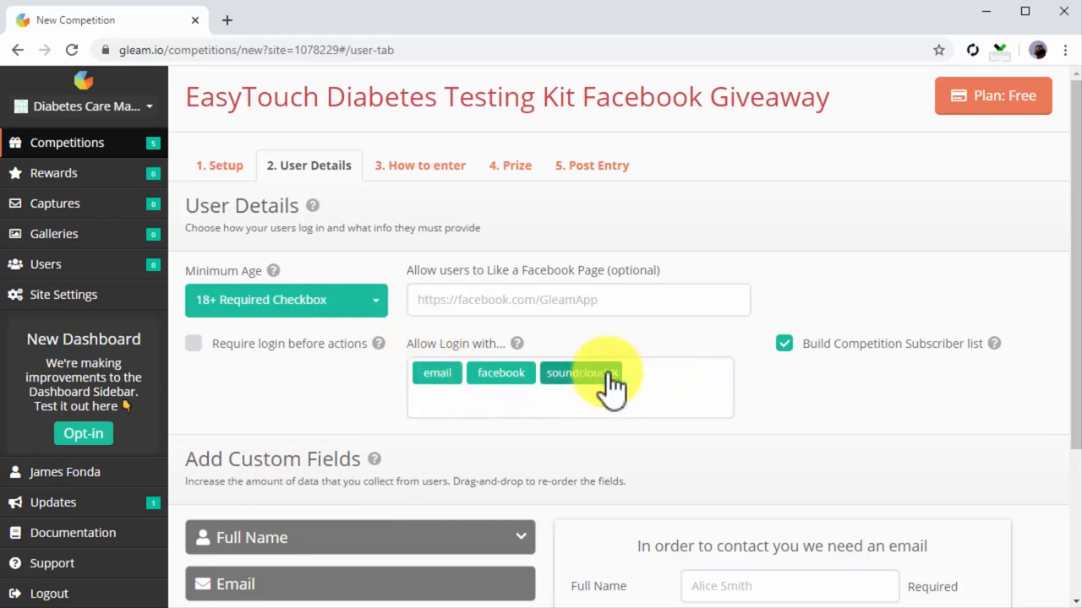
click(581, 373)
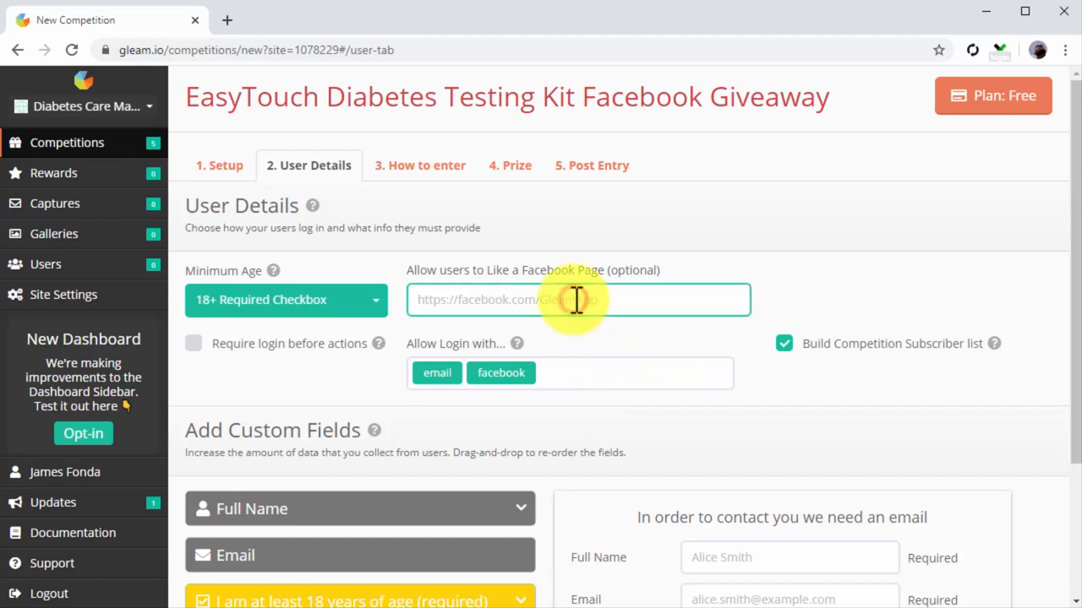
text(-Made-Easy-20-11184236033428/?modal=admin_todo_tour)
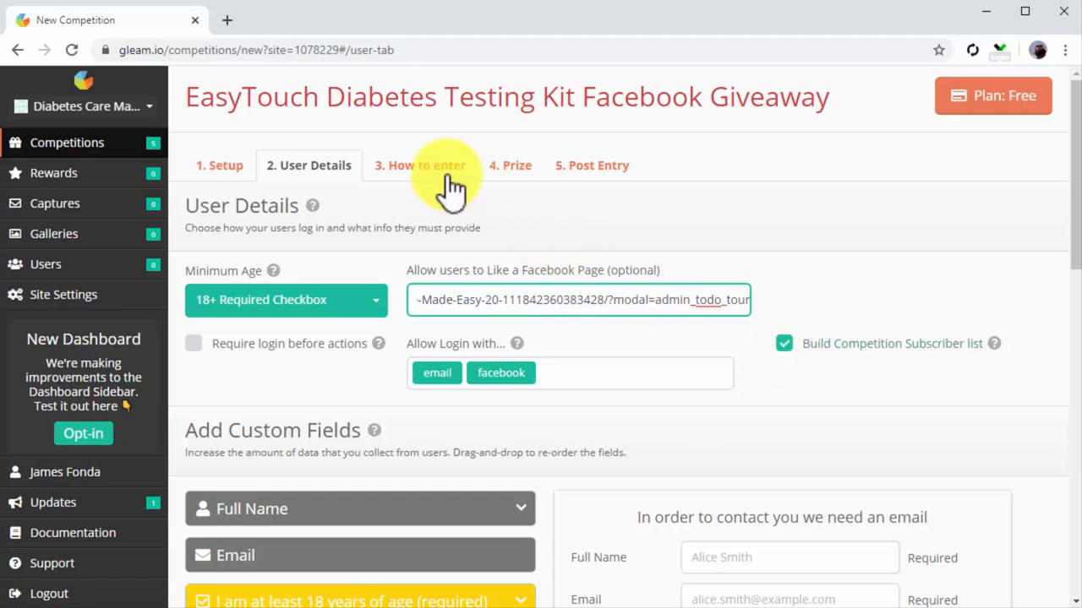
Add a mandatory Facebook 'Like a Page' entry for the Diabetes-Care-Made-Easy page URL.
click(420, 165)
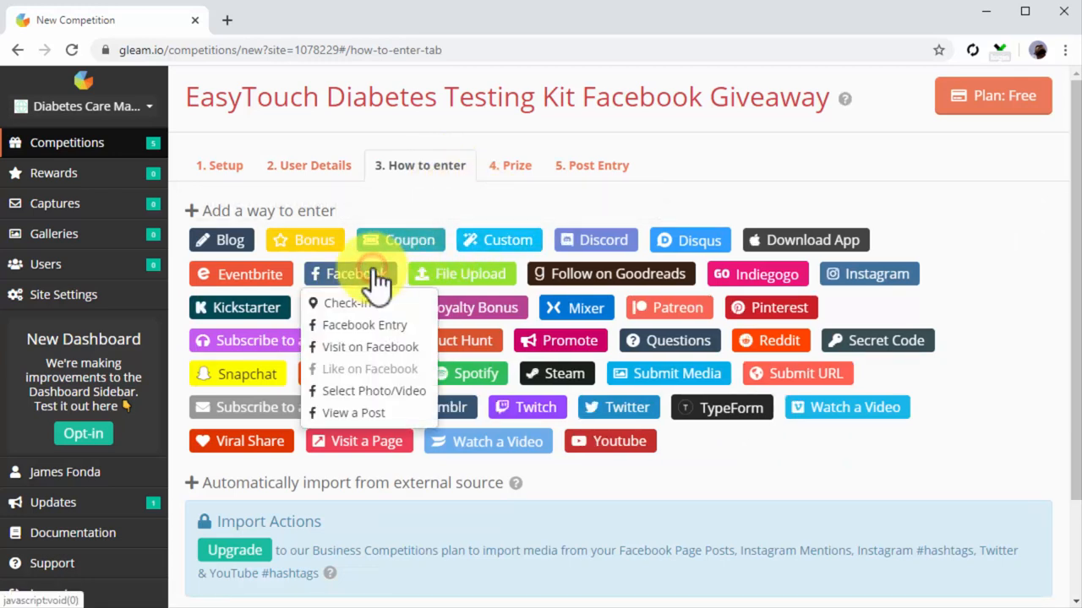
click(364, 325)
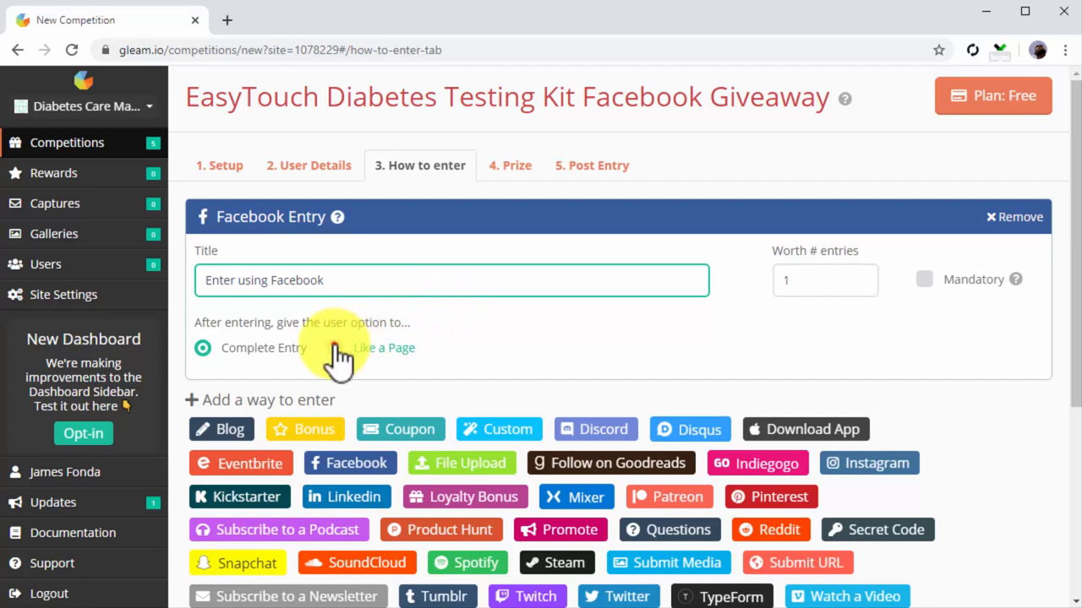
click(337, 347)
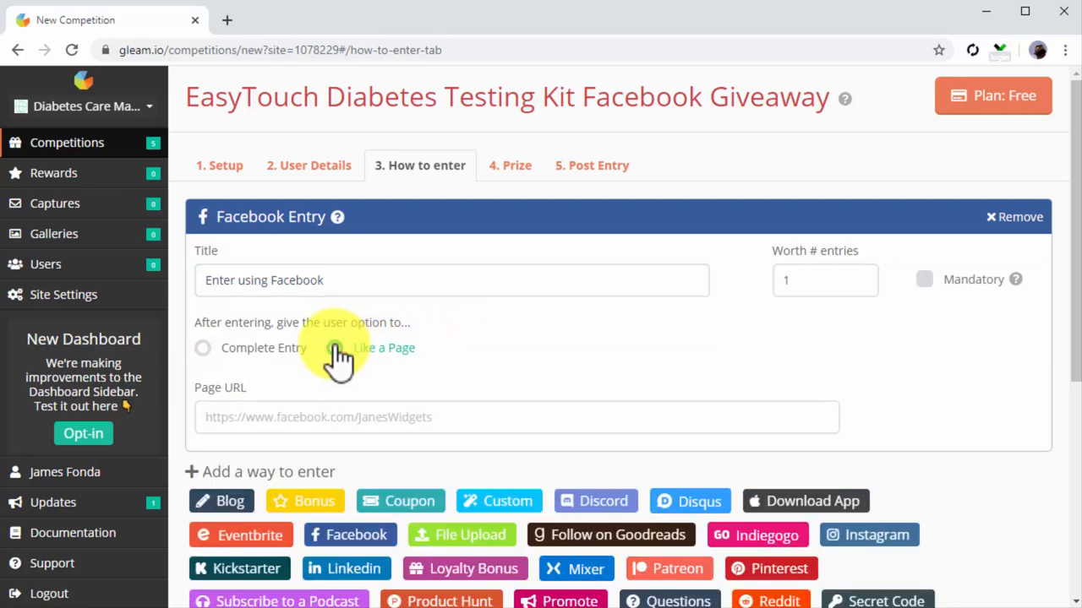
click(335, 347)
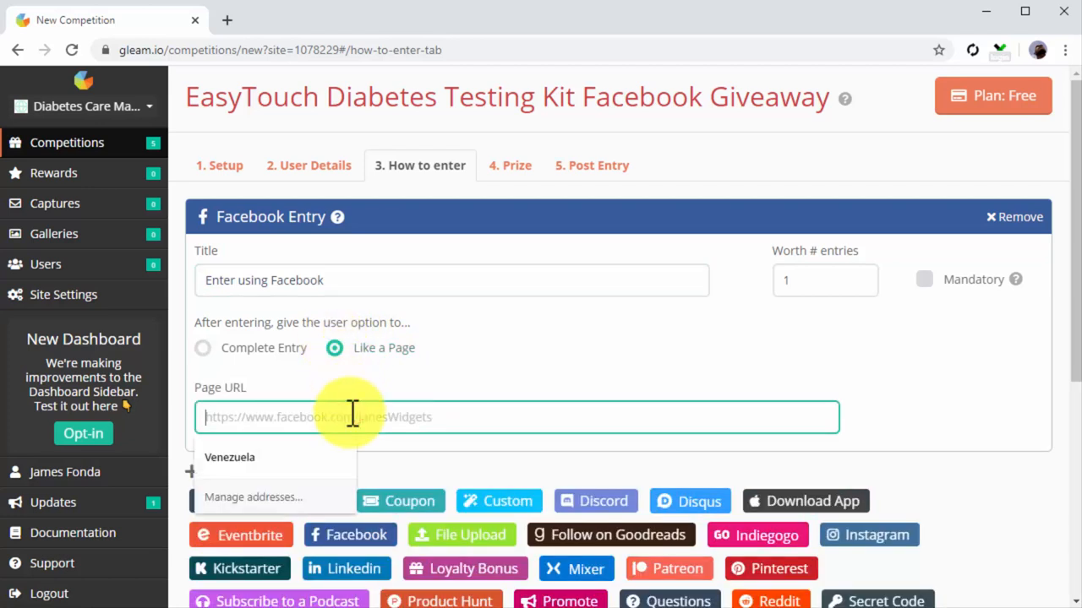
text(https://www.facebook.com/Diabetes-Care-Made-Easy-20-111842360383428/?modal=admin_todo_tour)
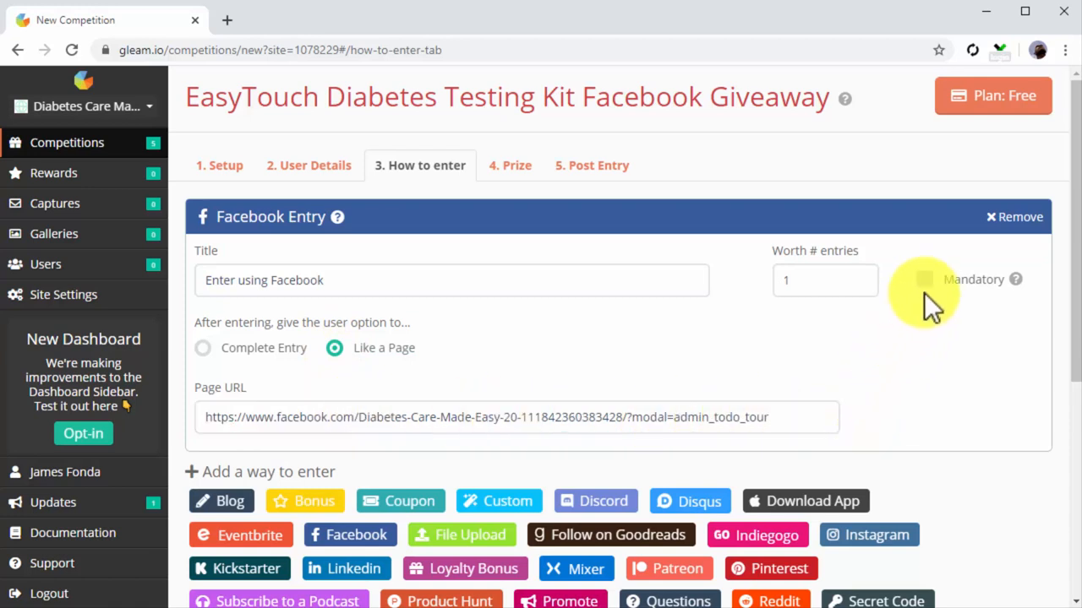
click(924, 279)
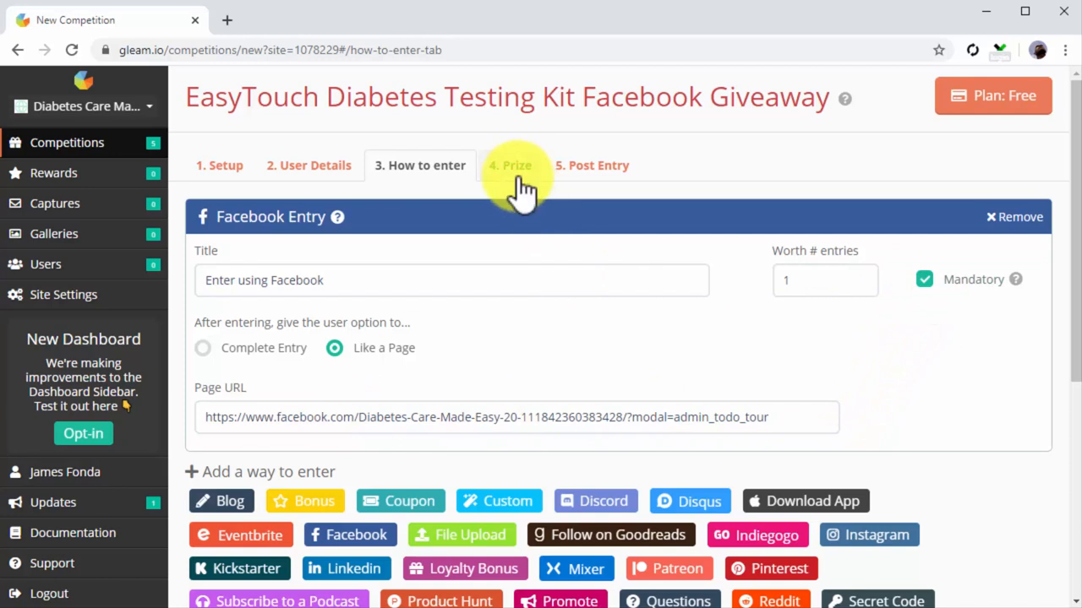
Describe the prize as 'Enter to win an EasyTouch Diabetes Testing Kit Tri-Pack!' with 3 winners.
click(510, 165)
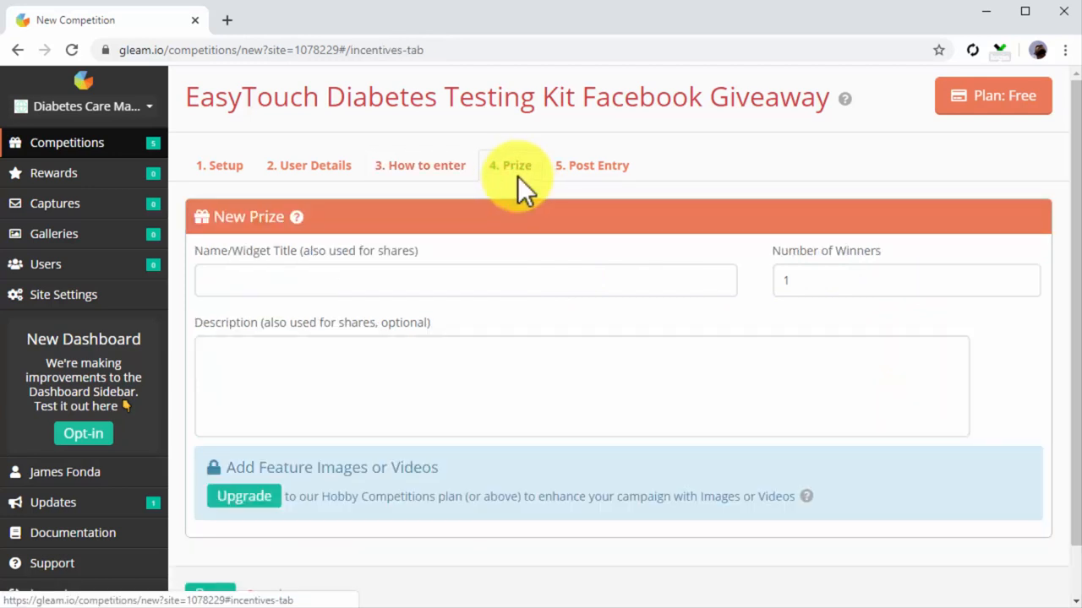
click(465, 280)
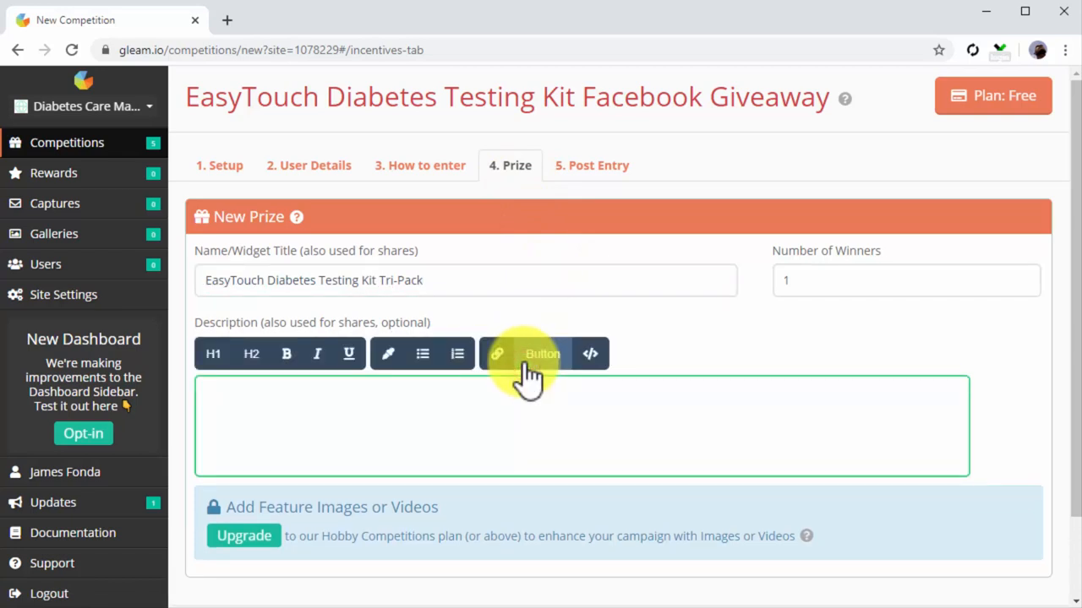
text(Enter to win an EasyTouch Diabetes Testing Kit Tri-Pack!)
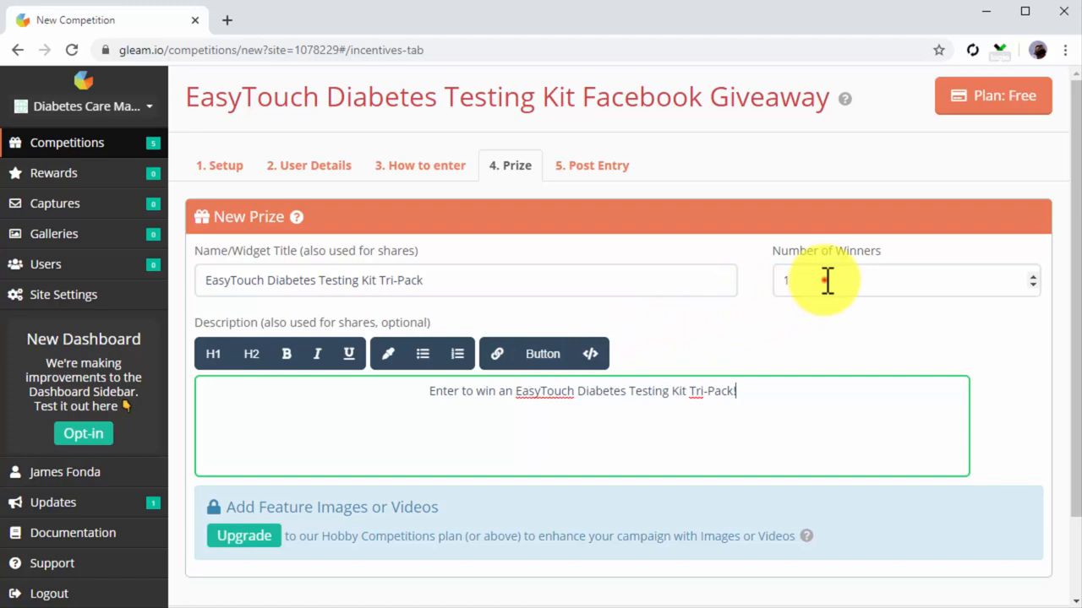
click(904, 279)
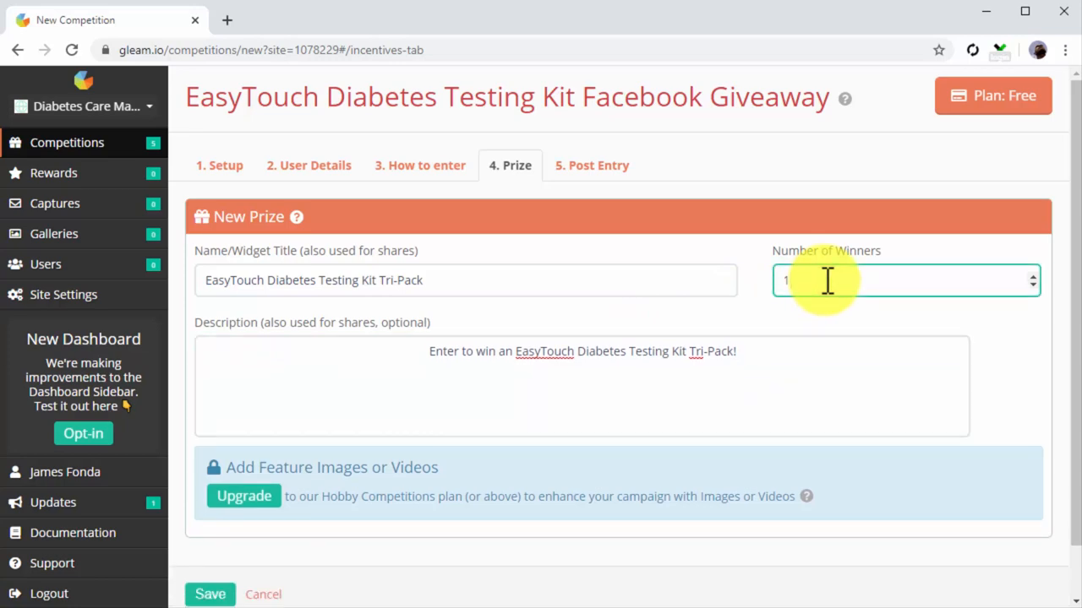
text(3)
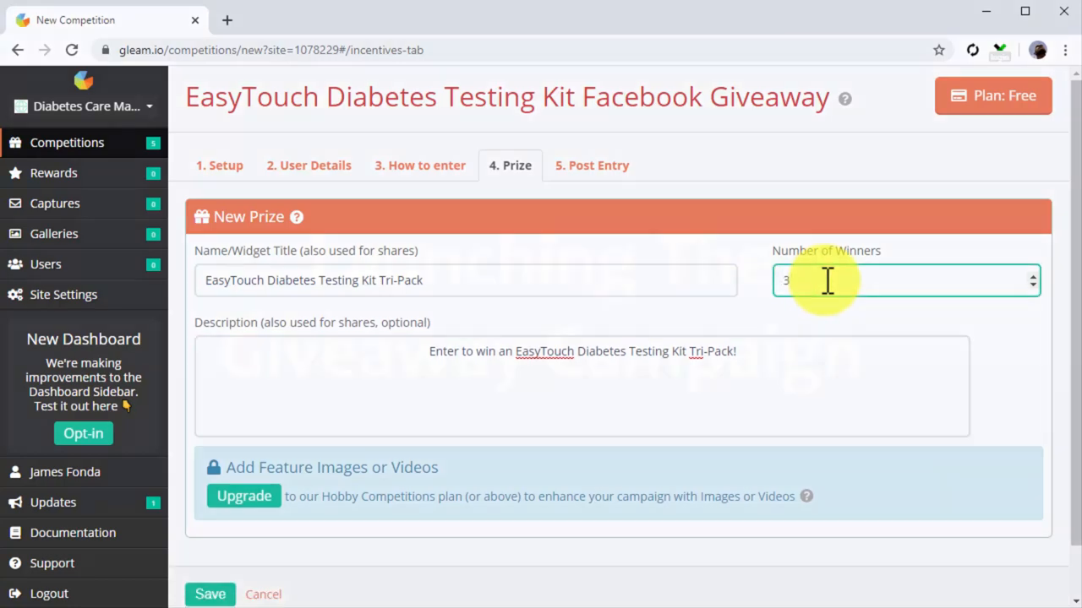
mouse_move(646, 545)
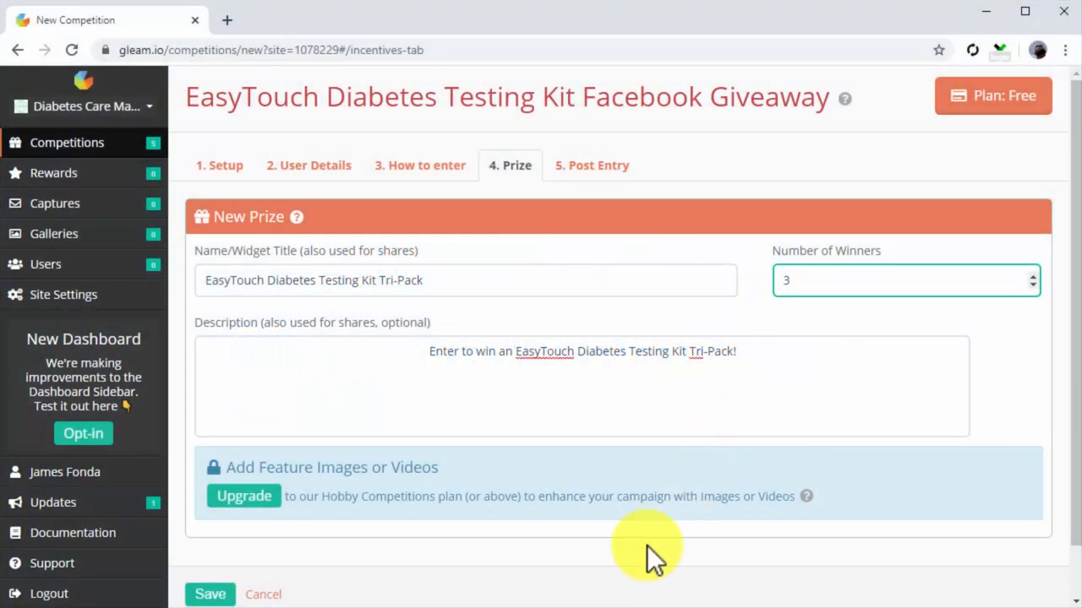